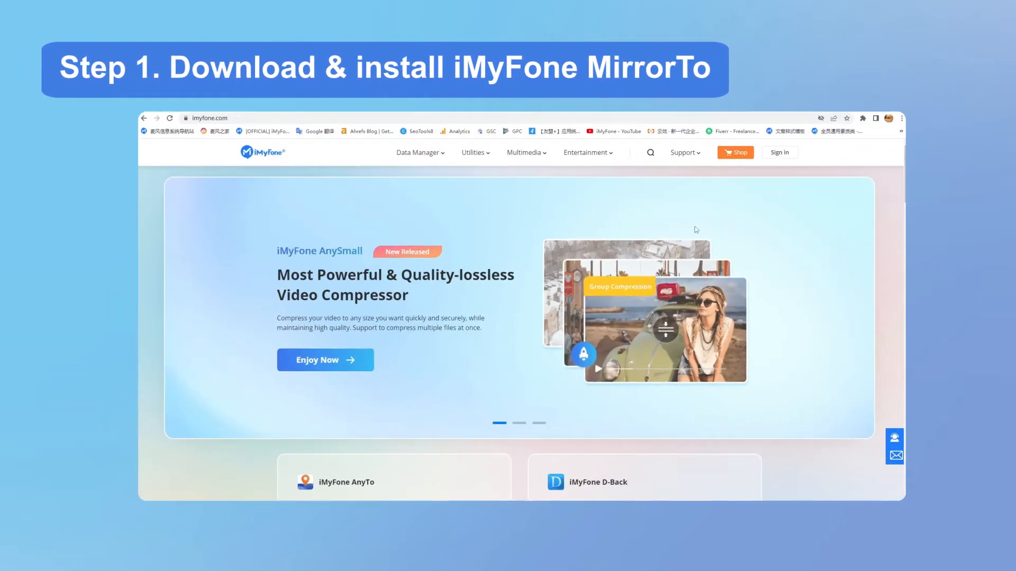
Choose 'MirrorTo - Screen Mirror' from the iMyFone Utilities menu.
{"action": "left_click", "coordinate": [473, 152]}
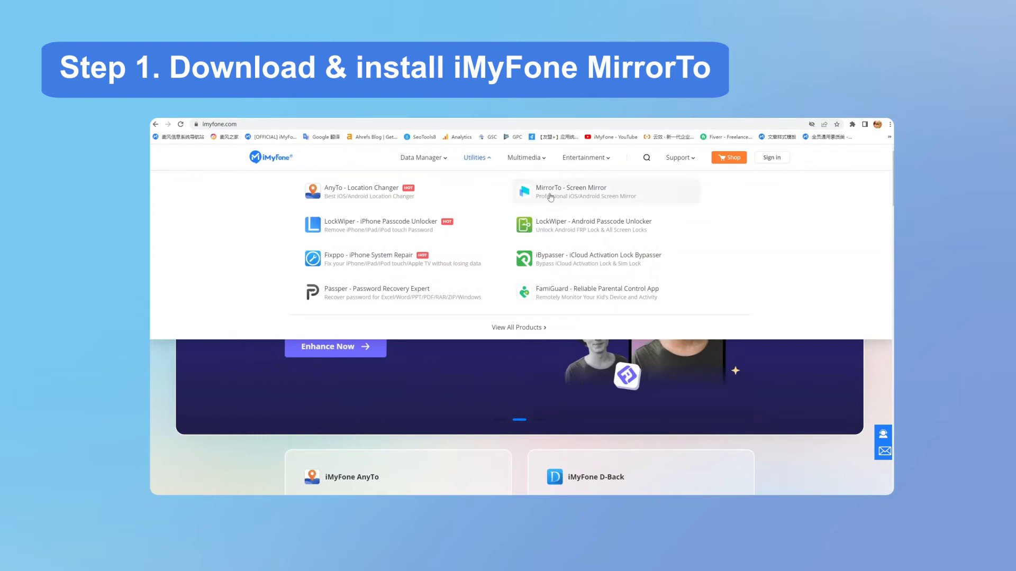
{"action": "left_click", "coordinate": [572, 191]}
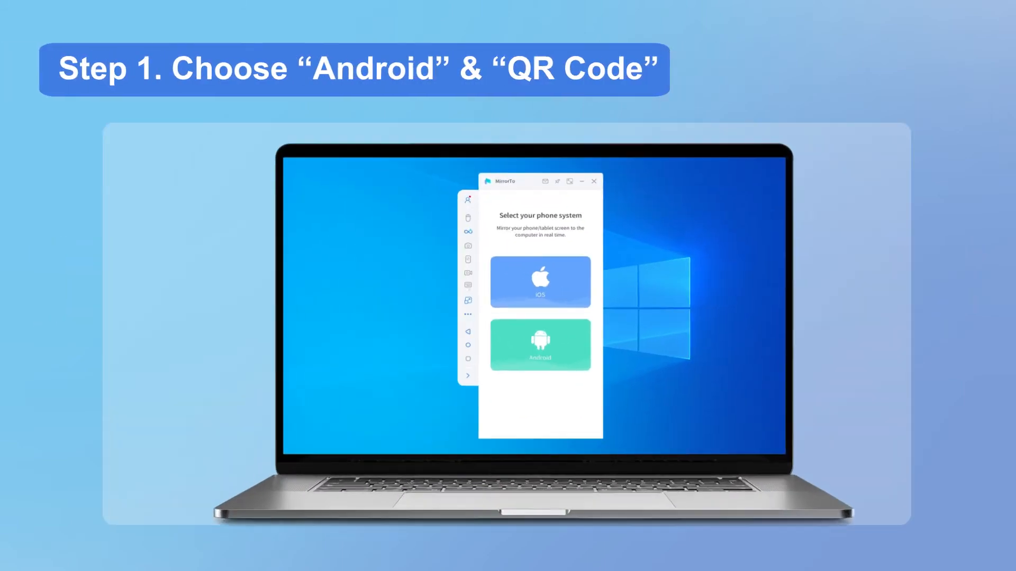
Select Android as the phone system and connect it via QR code.
{"action": "left_click", "coordinate": [539, 345]}
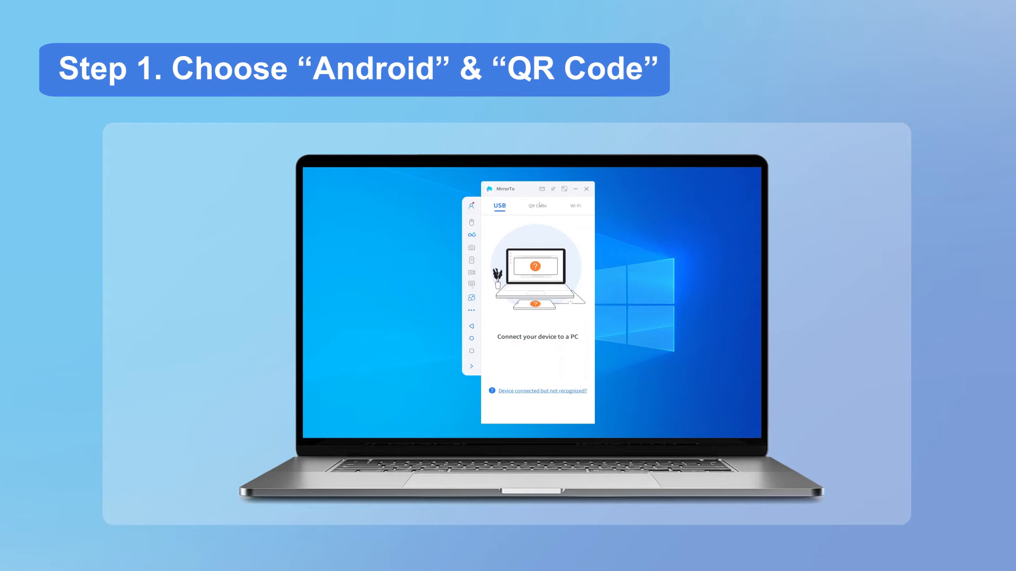
{"action": "left_click", "coordinate": [537, 206]}
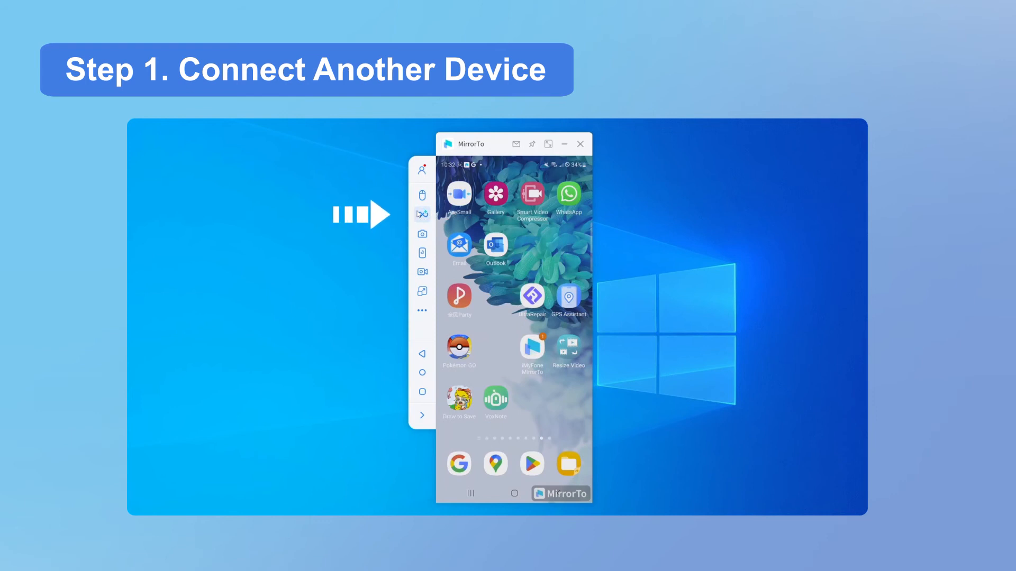
Add another device and choose iOS to show Wi-Fi mirroring instructions.
{"action": "left_click", "coordinate": [422, 213]}
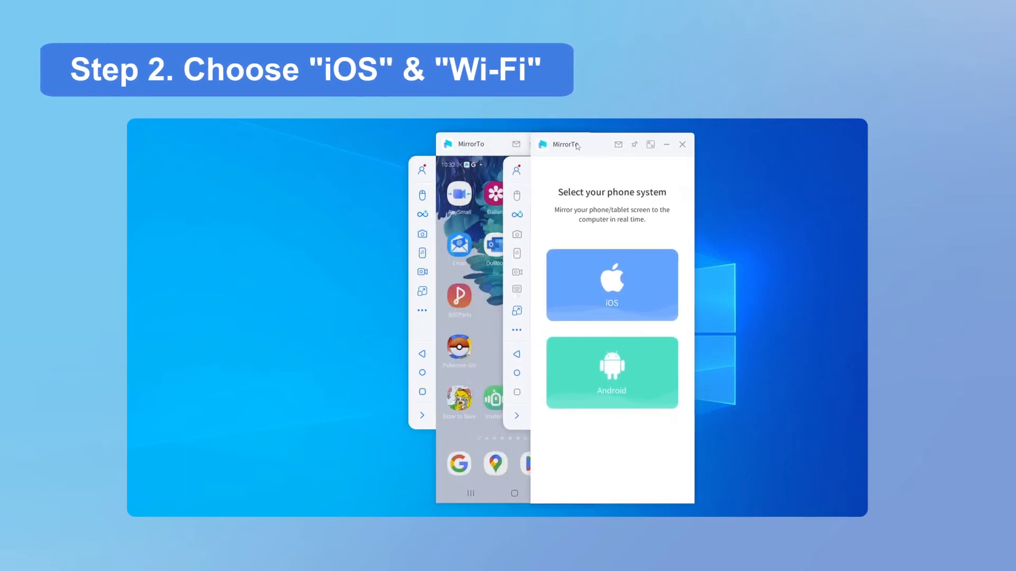
{"action": "left_click", "coordinate": [611, 285]}
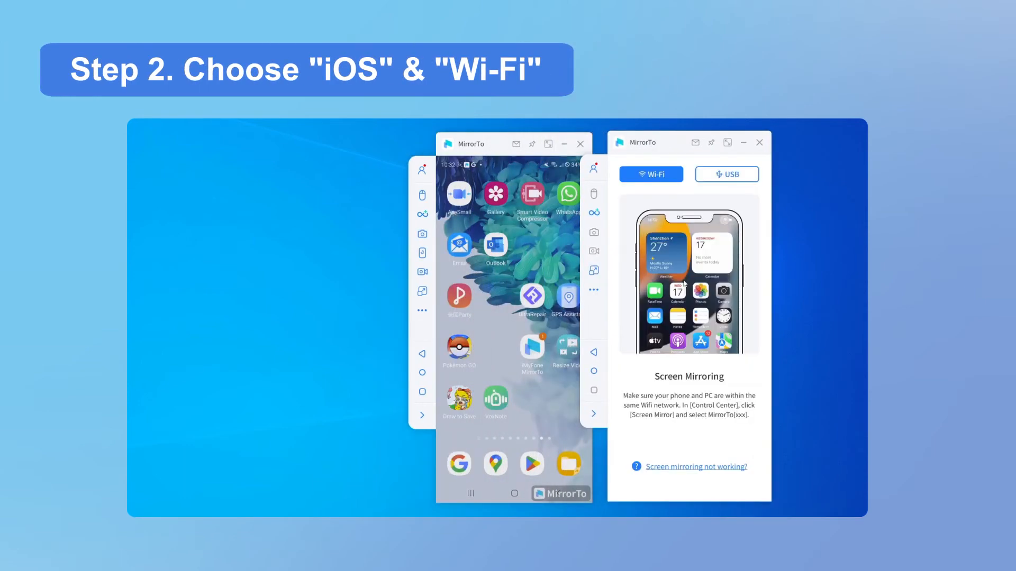